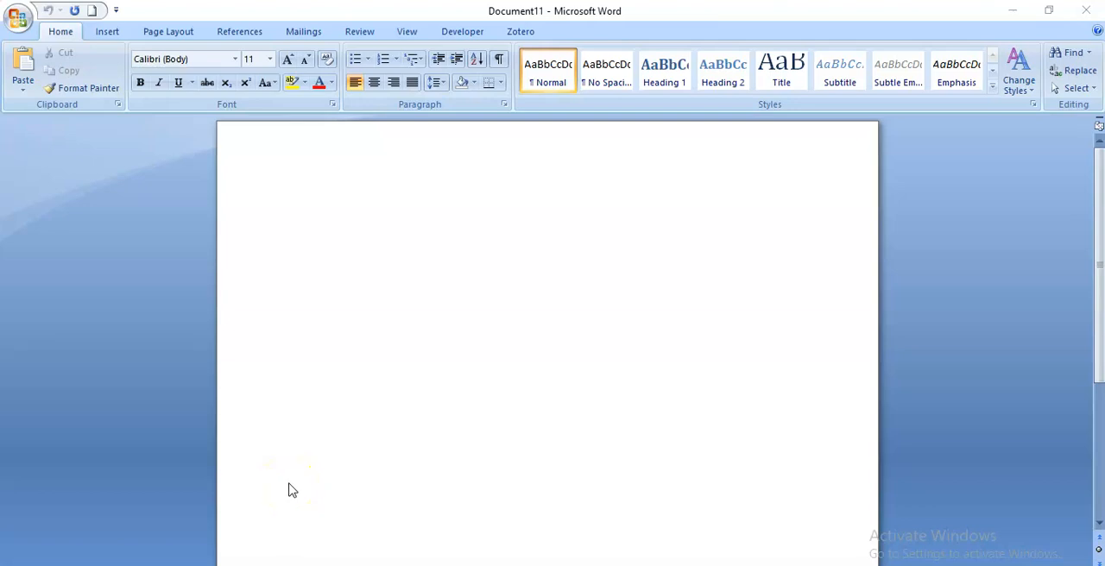
pyautogui.moveTo(382, 425)
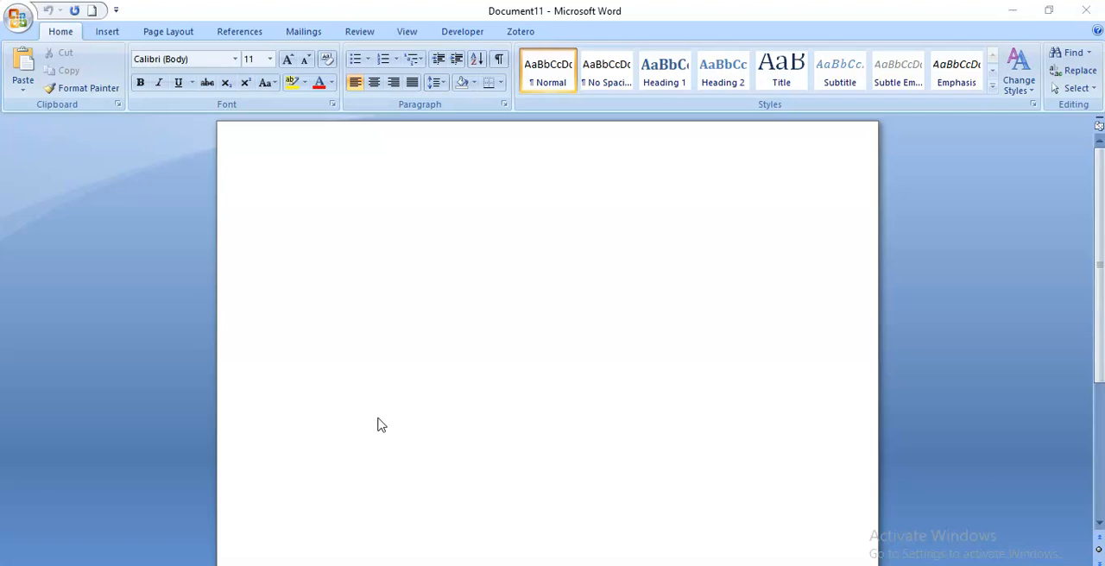
pyautogui.moveTo(447, 205)
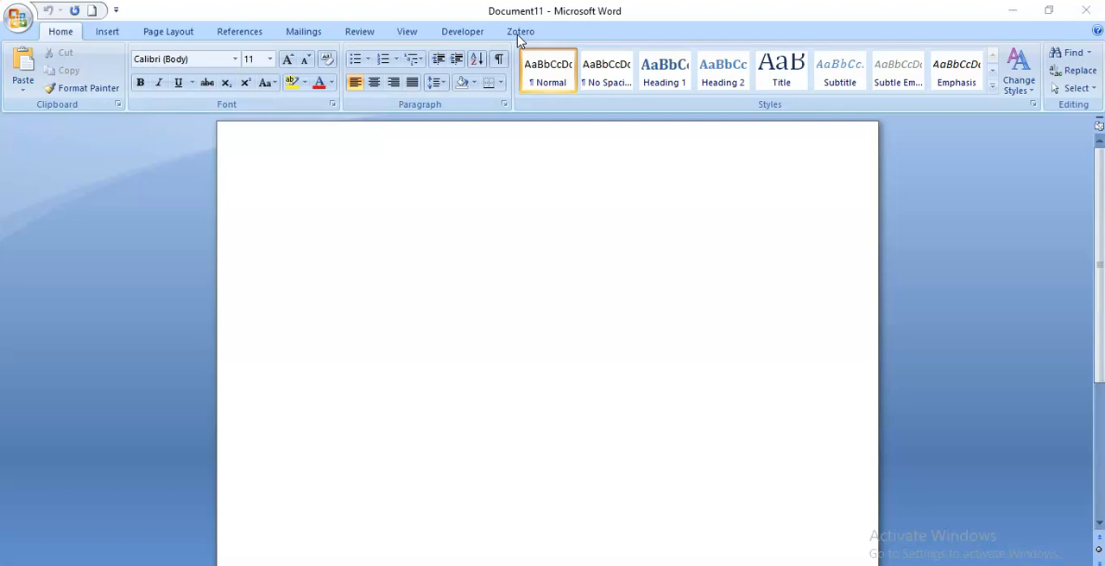
# Set the Zotero document citation style to Cite Them Right 10th edition – Harvard.
pyautogui.click(520, 31)
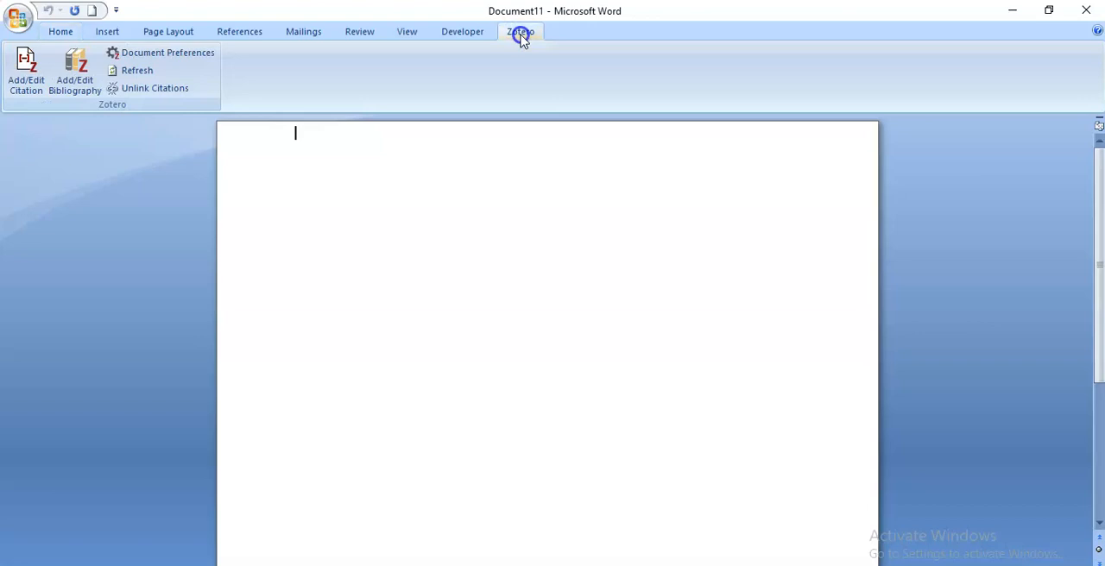
pyautogui.moveTo(26, 70)
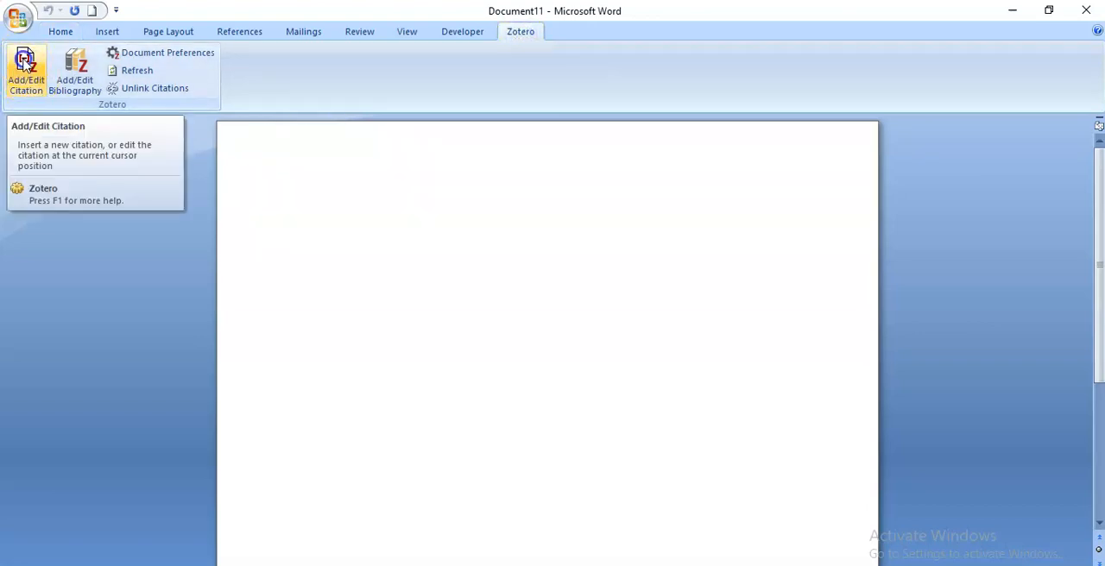
pyautogui.click(167, 52)
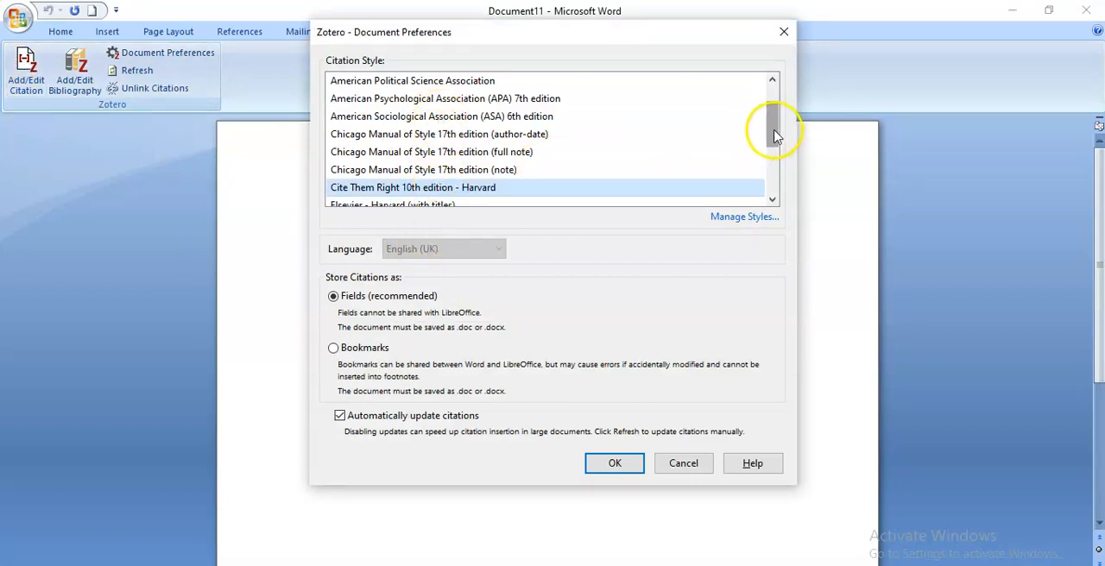
pyautogui.scroll(-3)
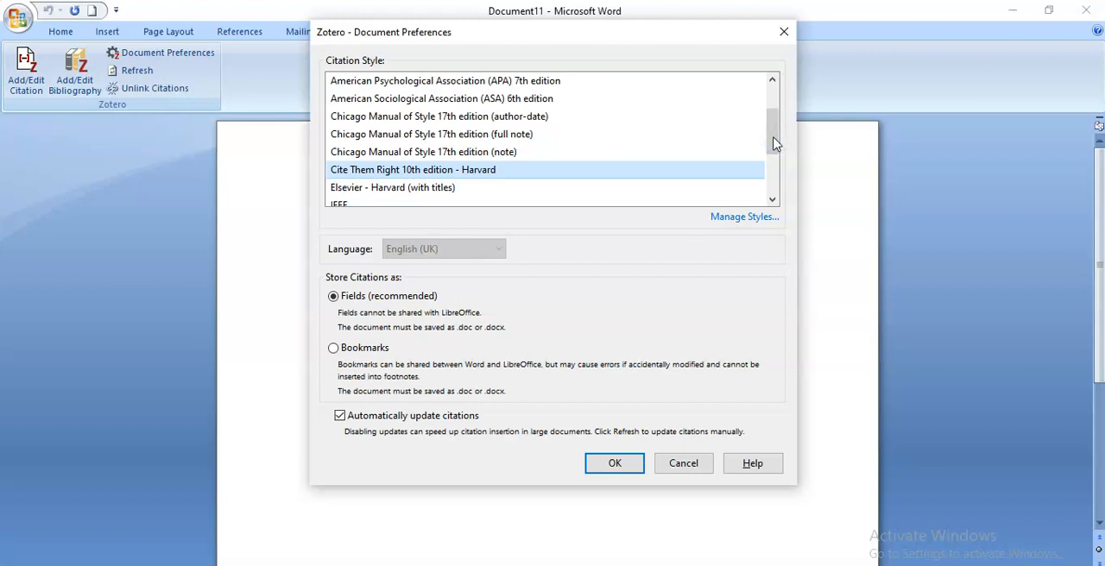
pyautogui.scroll(-3)
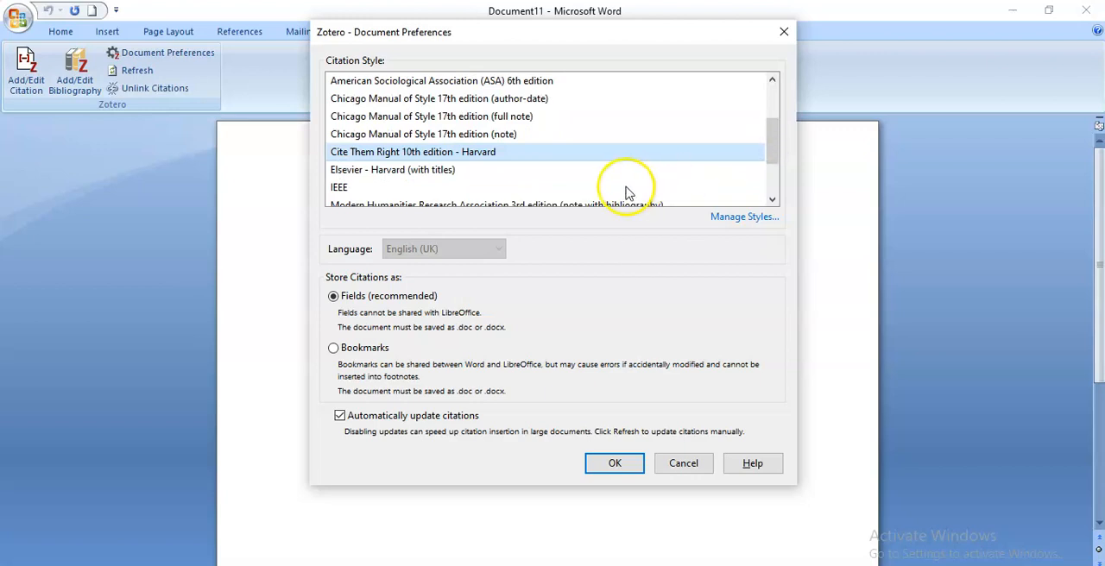
pyautogui.moveTo(546, 160)
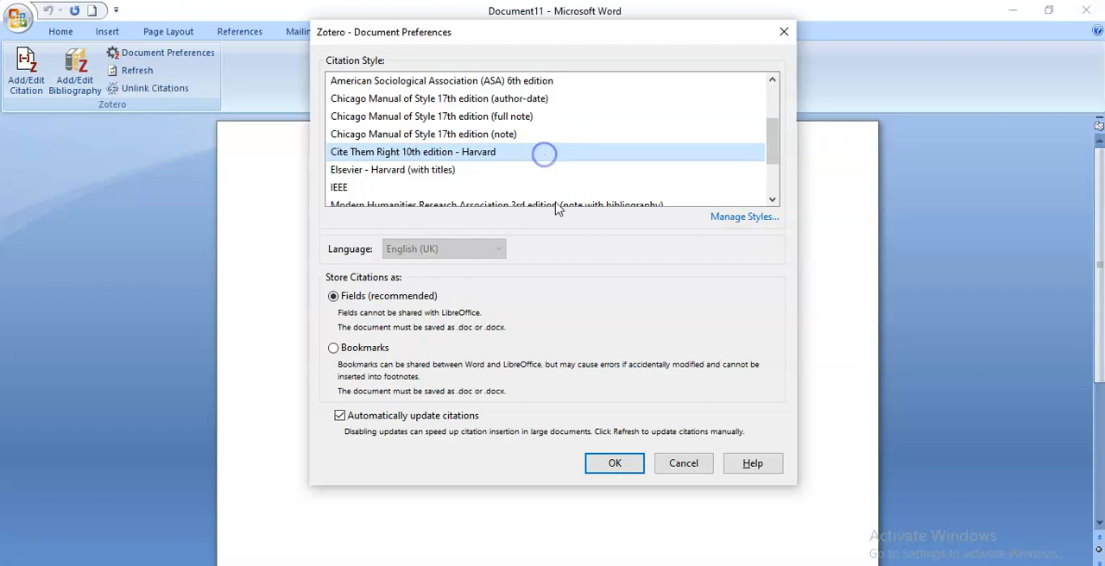
pyautogui.click(614, 463)
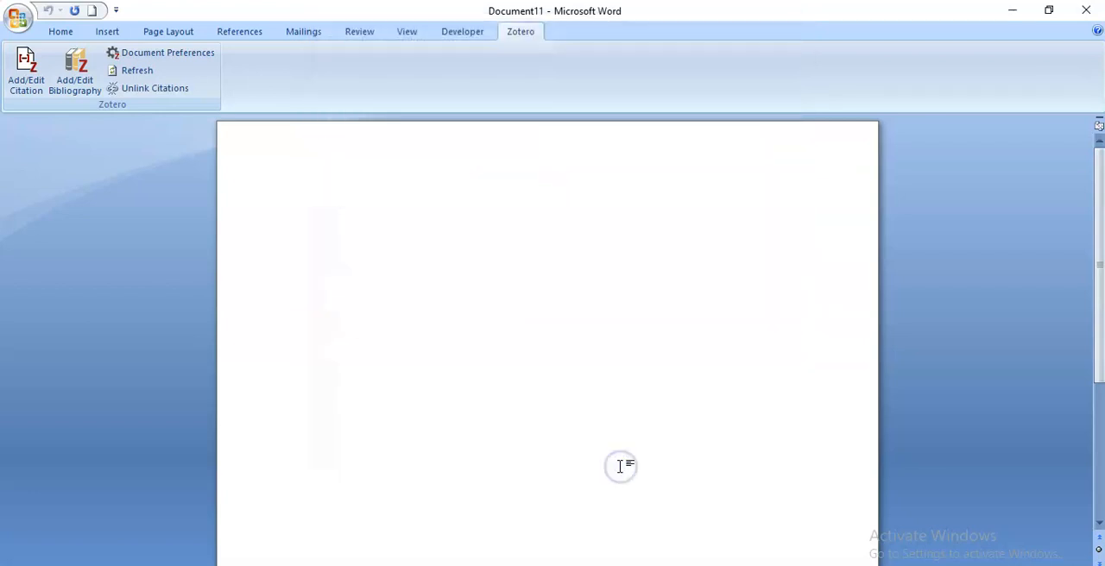
# Type 'Data visualisation ....According to' at the top of the page.
pyautogui.click(25, 71)
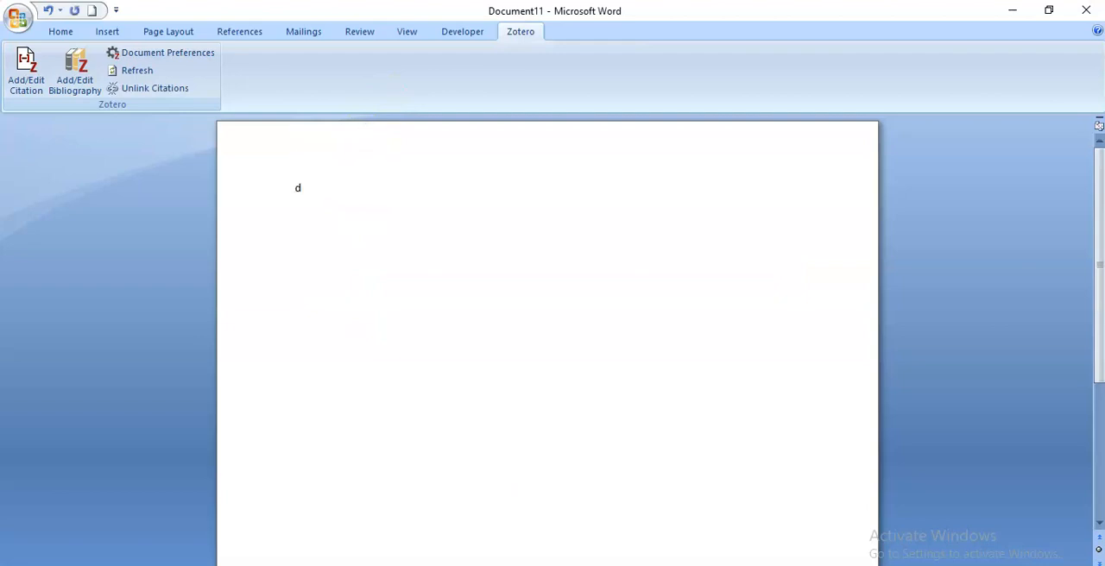
pyautogui.write('Data visualisa')
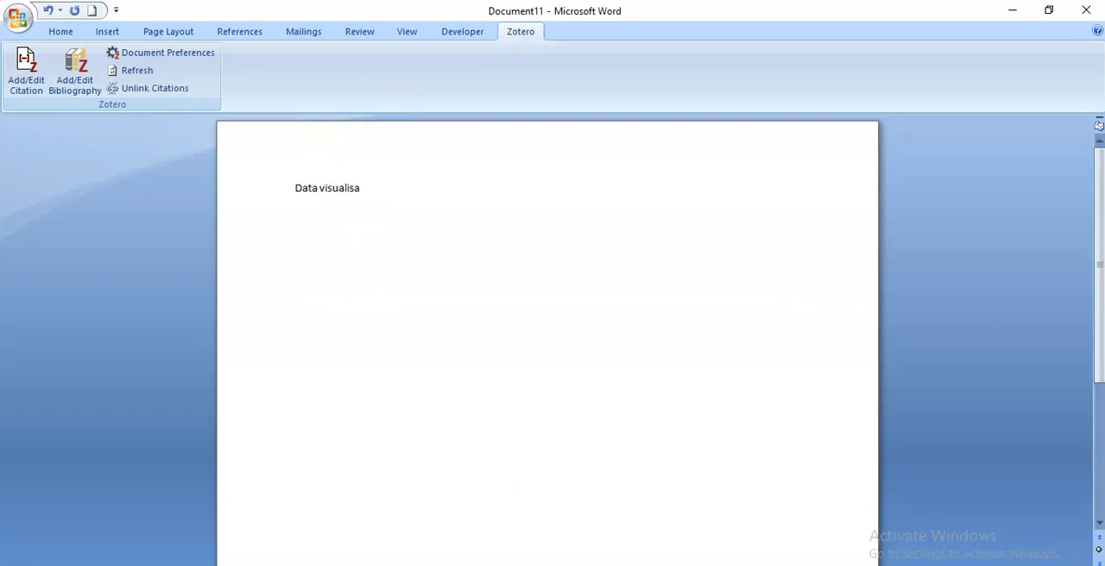
pyautogui.write('tion .')
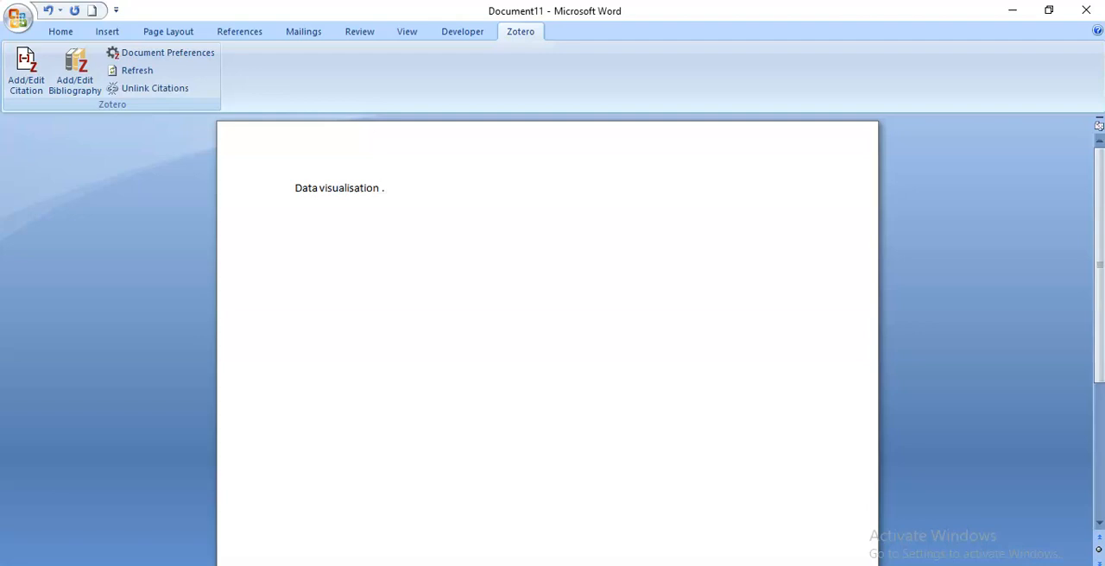
pyautogui.write('...')
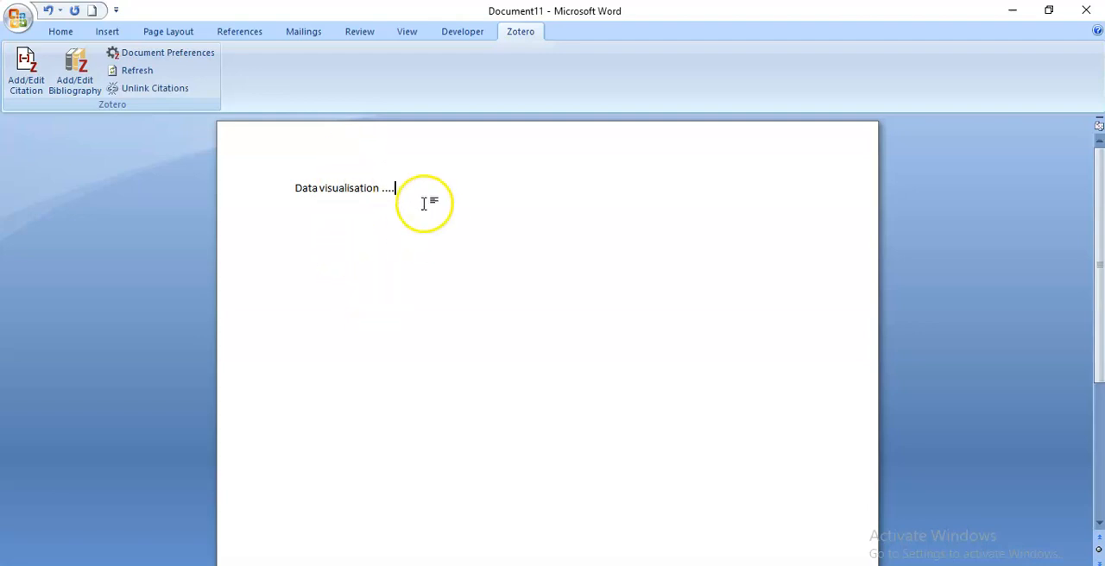
pyautogui.write('Accr')
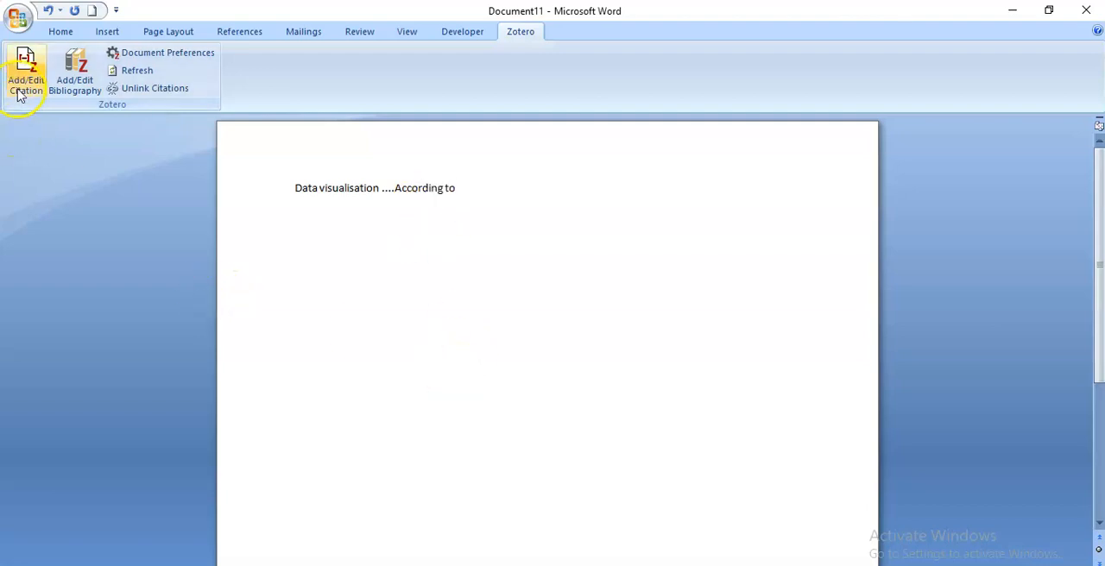
# Insert the (van Es et al., 2017) citation after 'According to', declining the update-error troubleshooting.
pyautogui.click(25, 73)
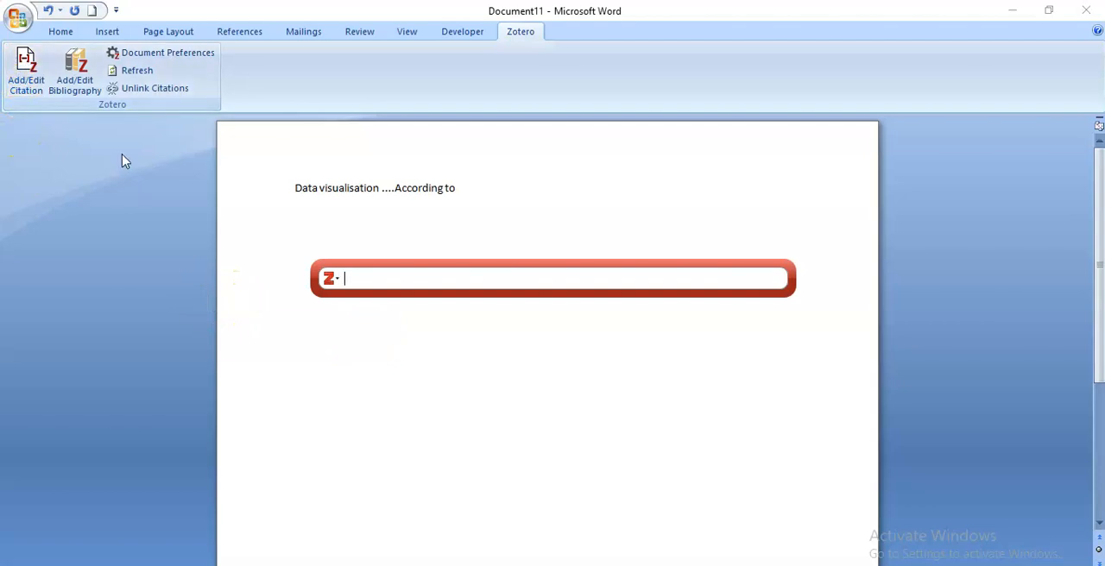
pyautogui.write('data')
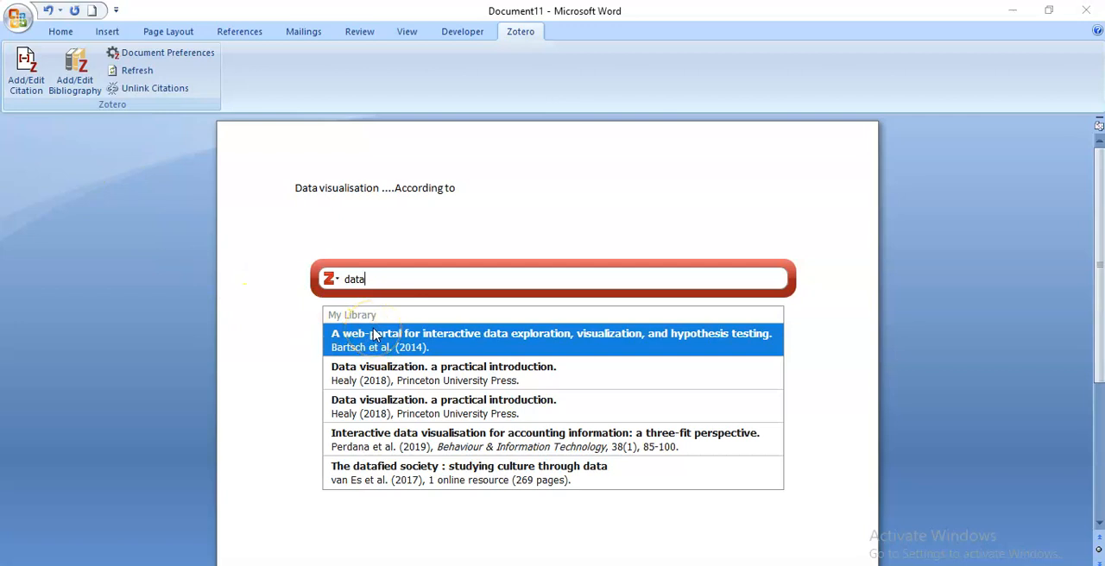
pyautogui.moveTo(370, 479)
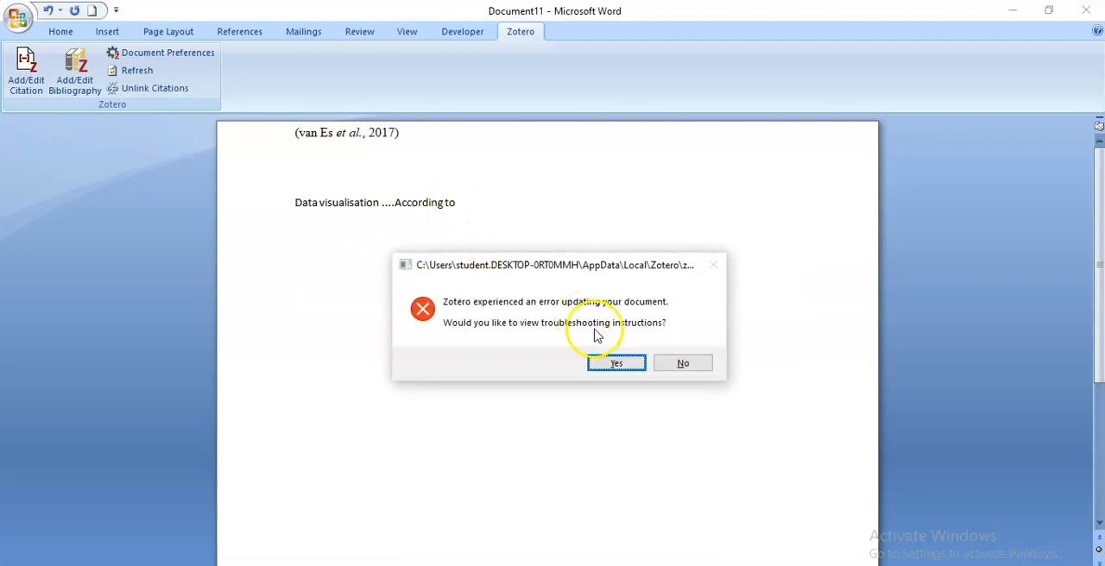
pyautogui.click(683, 363)
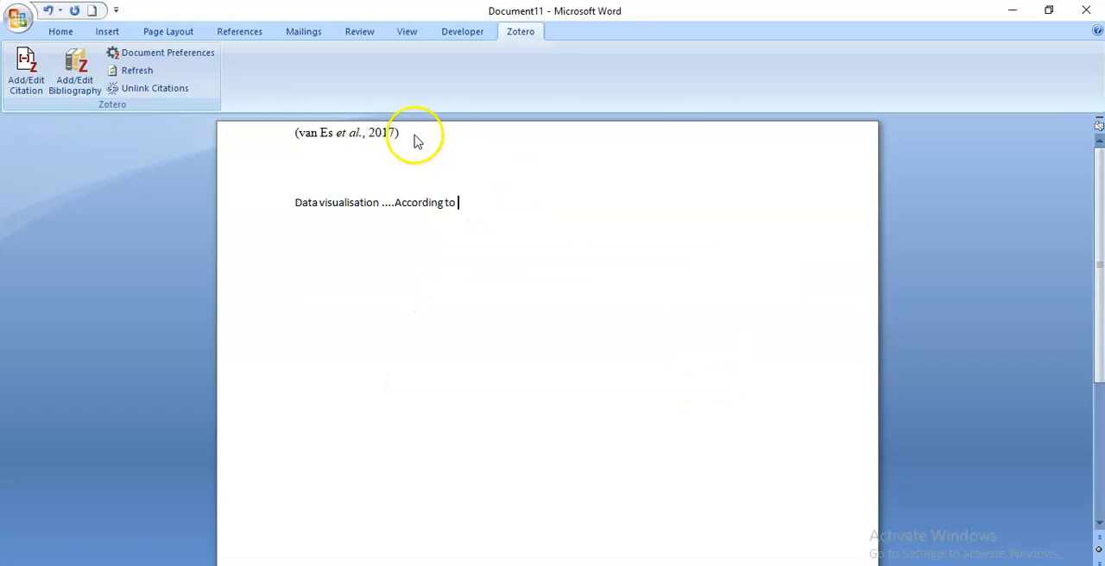
pyautogui.click(345, 132)
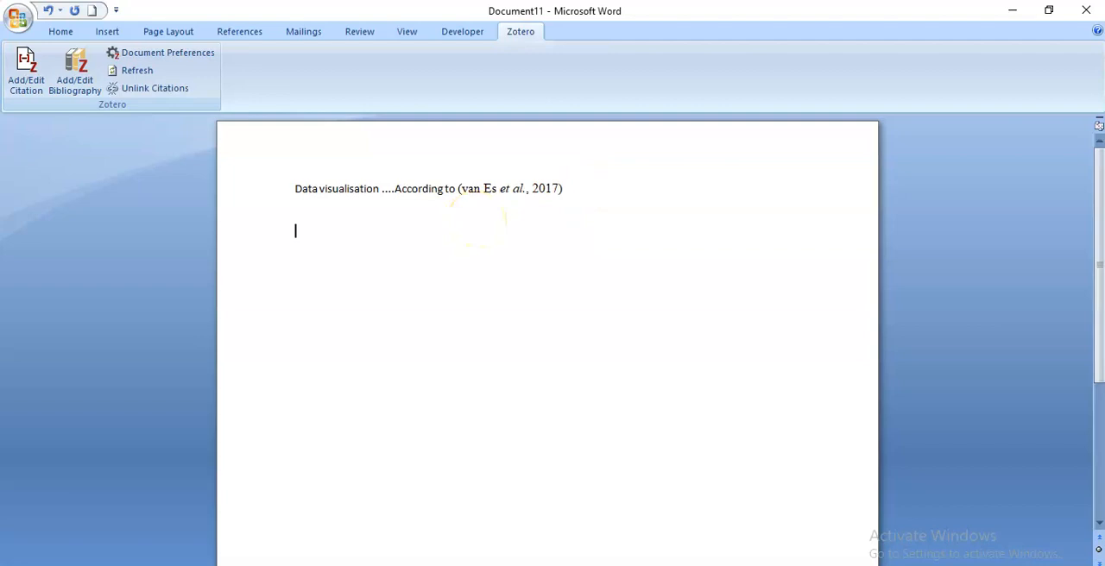
# Add the lines 'It is stated that' and 'Xxxxxx', then bring up Zotero document preferences.
pyautogui.write('It is st')
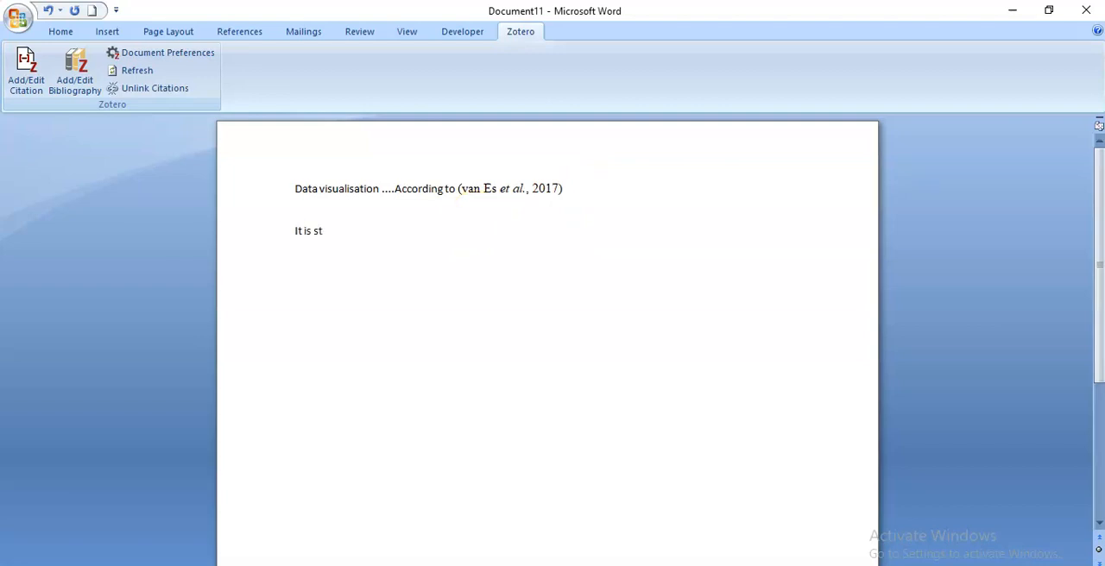
pyautogui.write('ated that')
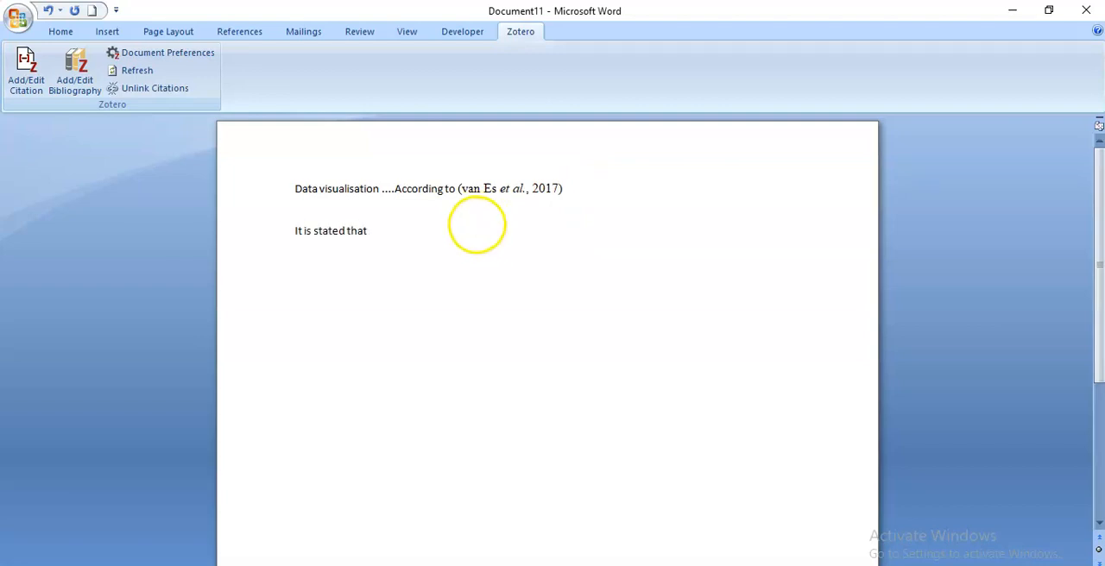
pyautogui.write('xxxxx')
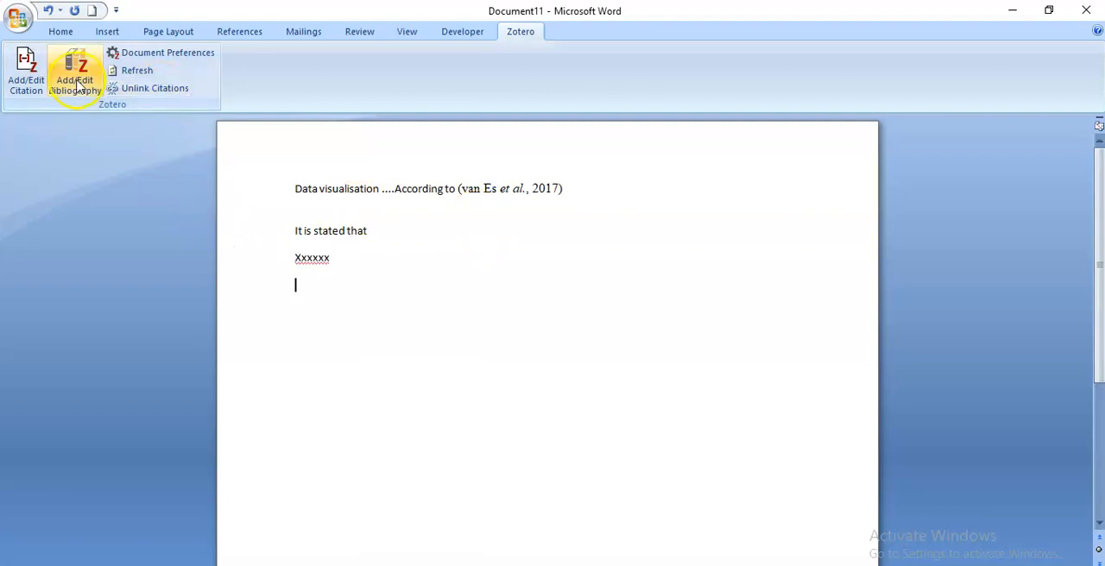
pyautogui.click(168, 52)
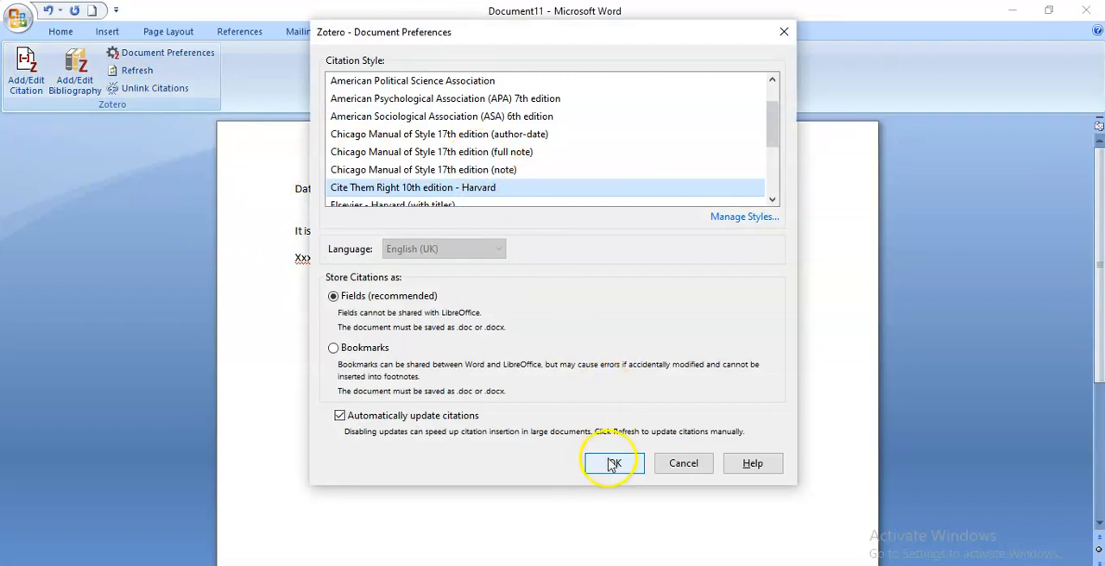
# Keep the Harvard style and cite Perdana, Robb and Rohde (2019) with page 89.
pyautogui.click(612, 464)
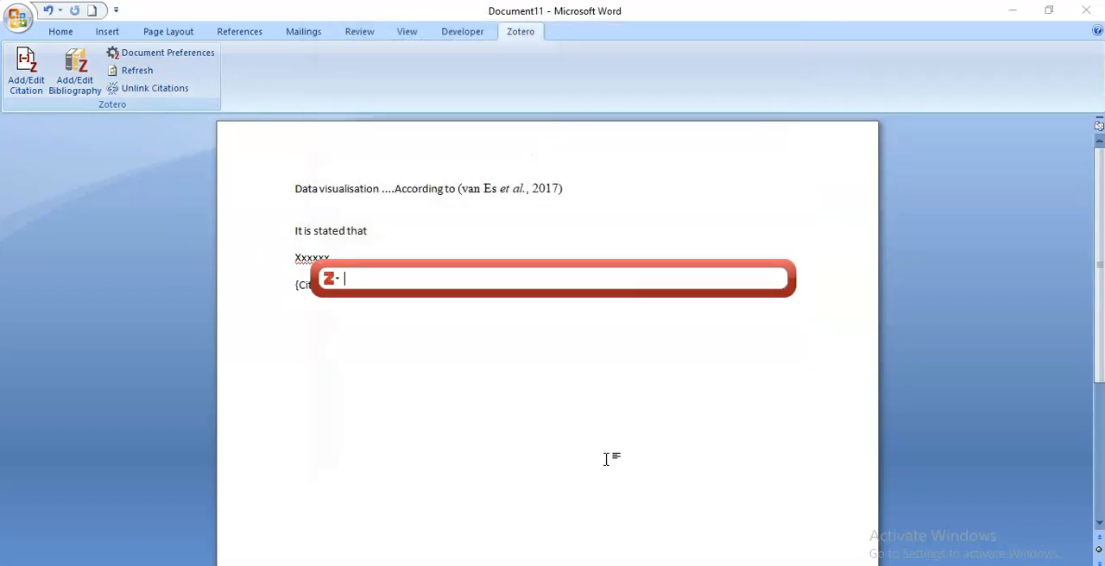
pyautogui.write('data')
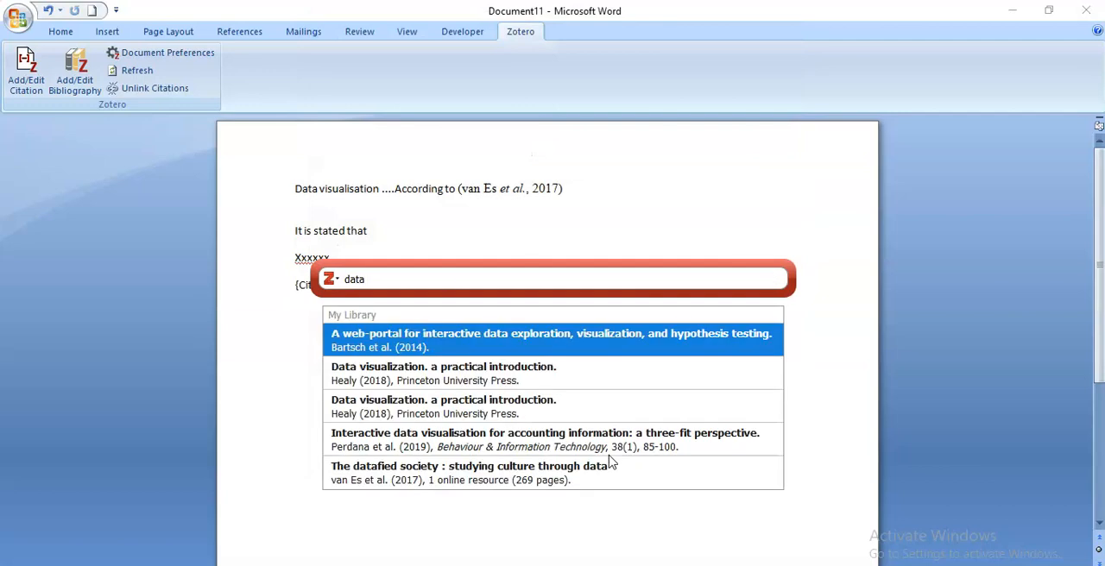
pyautogui.click(551, 340)
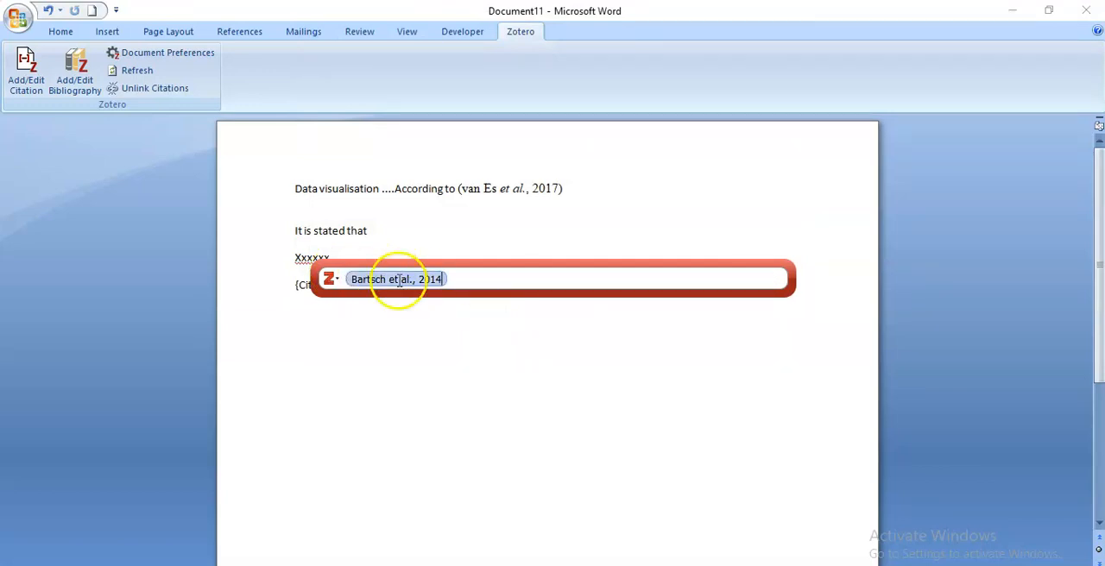
pyautogui.write('d')
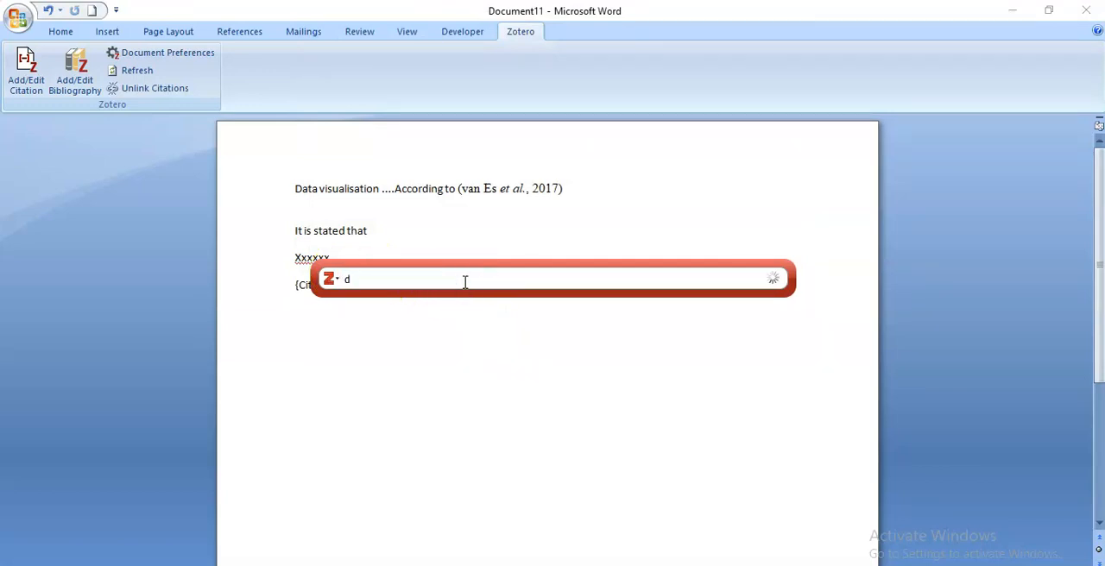
pyautogui.write('ata')
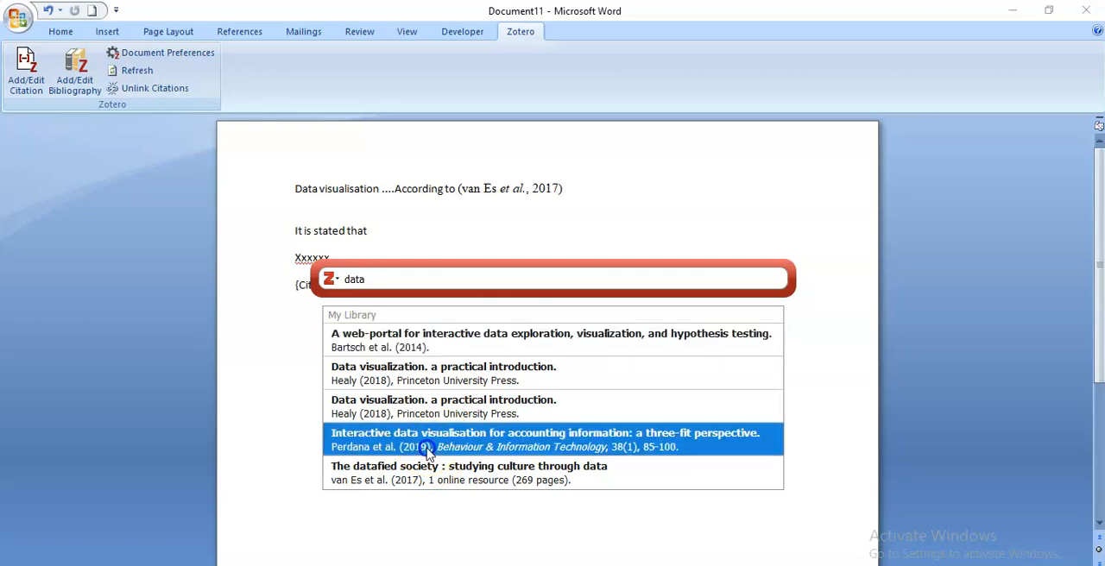
pyautogui.click(545, 439)
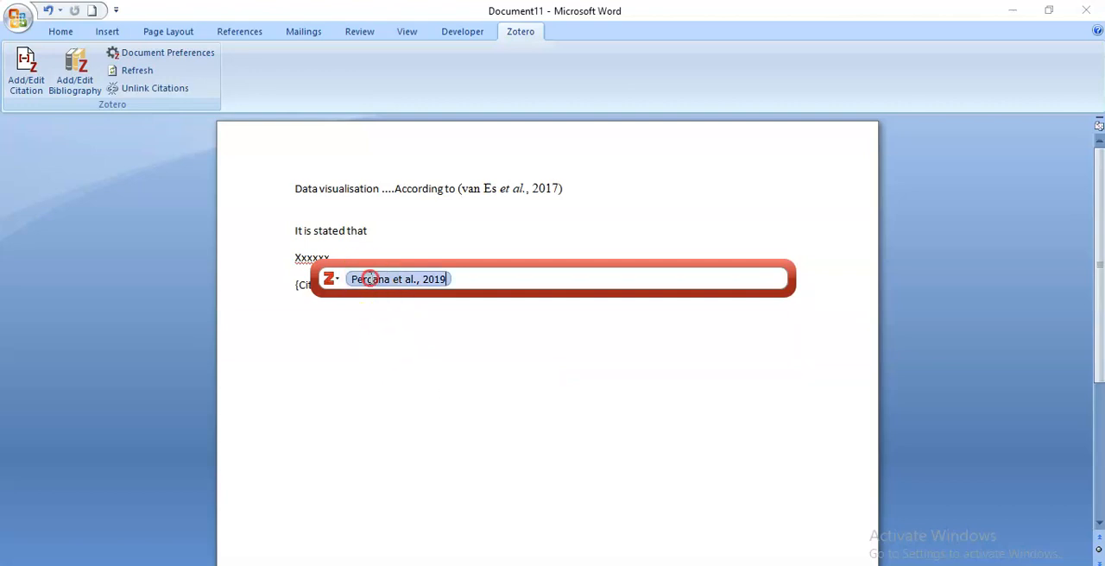
pyautogui.click(398, 279)
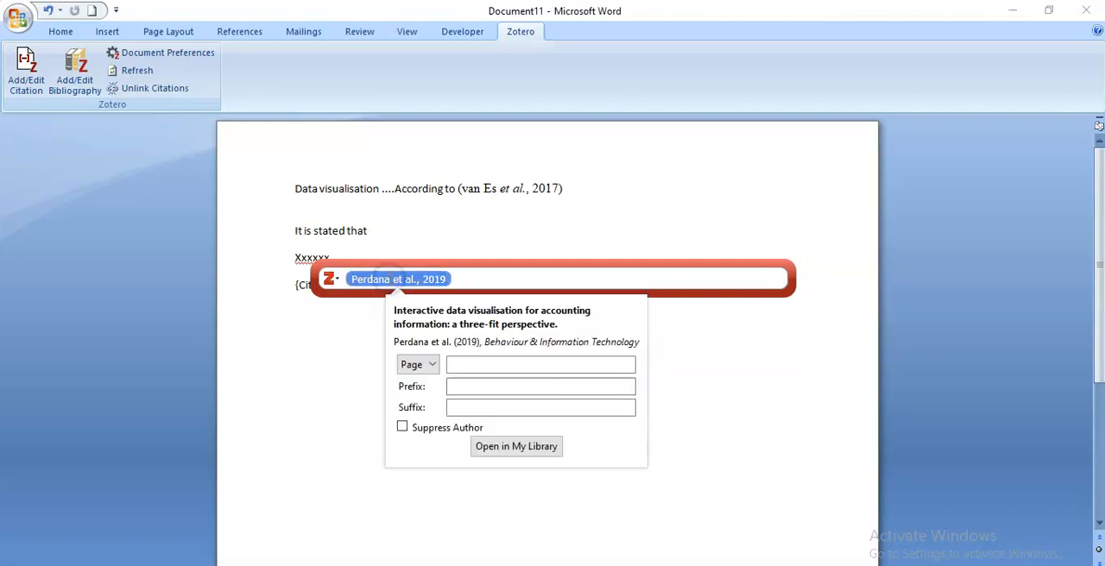
pyautogui.write('89')
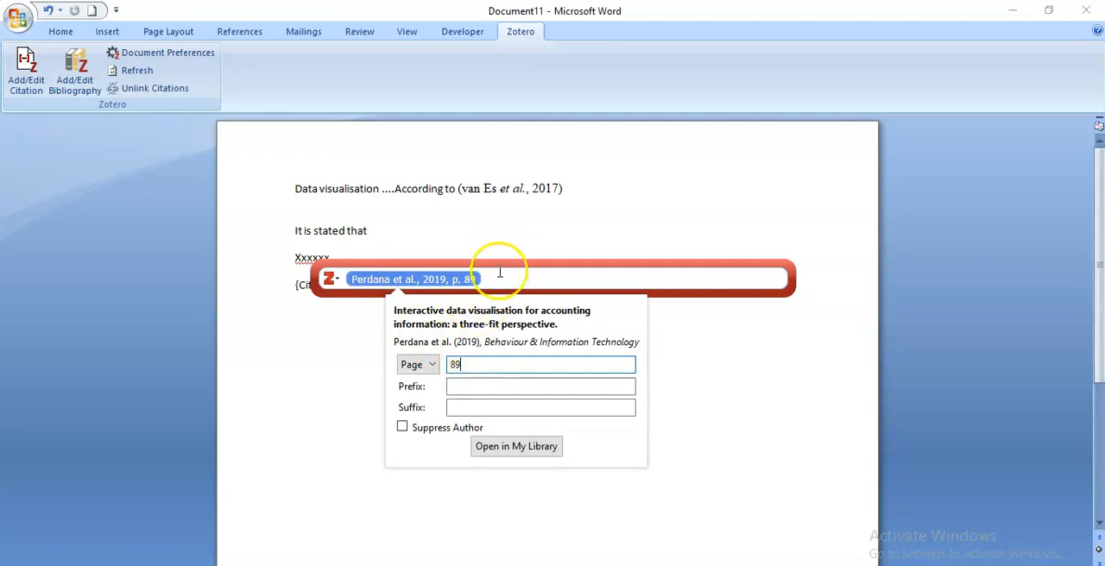
pyautogui.press('Return')
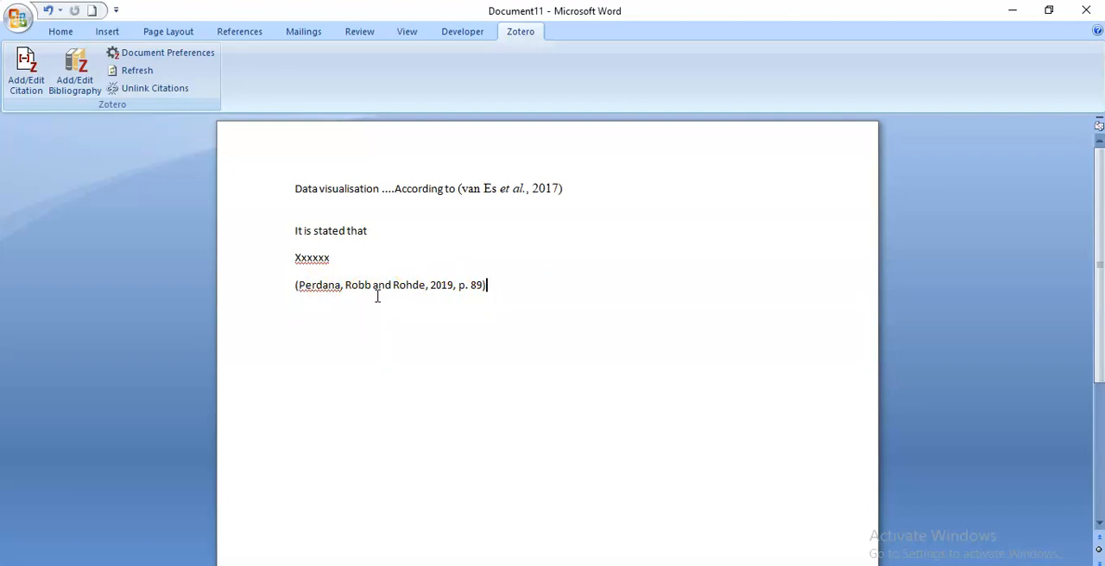
pyautogui.moveTo(404, 296)
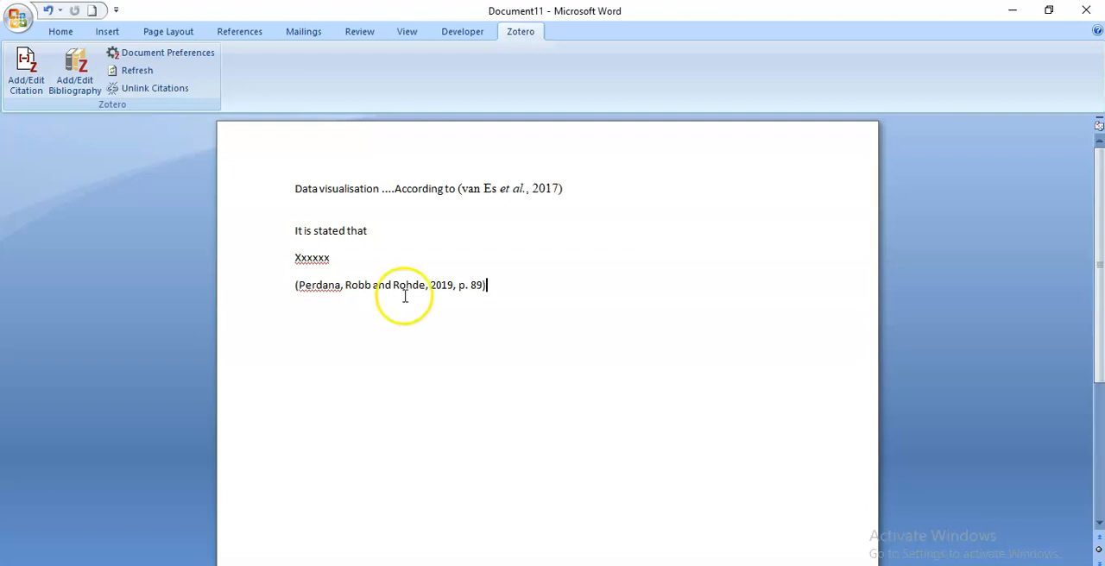
pyautogui.moveTo(485, 202)
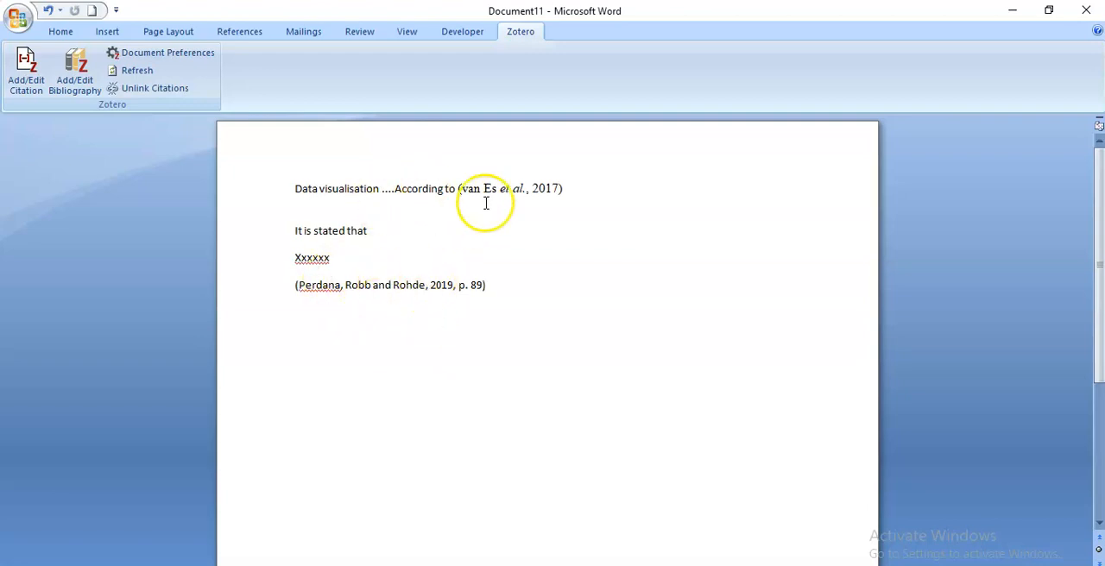
pyautogui.click(486, 284)
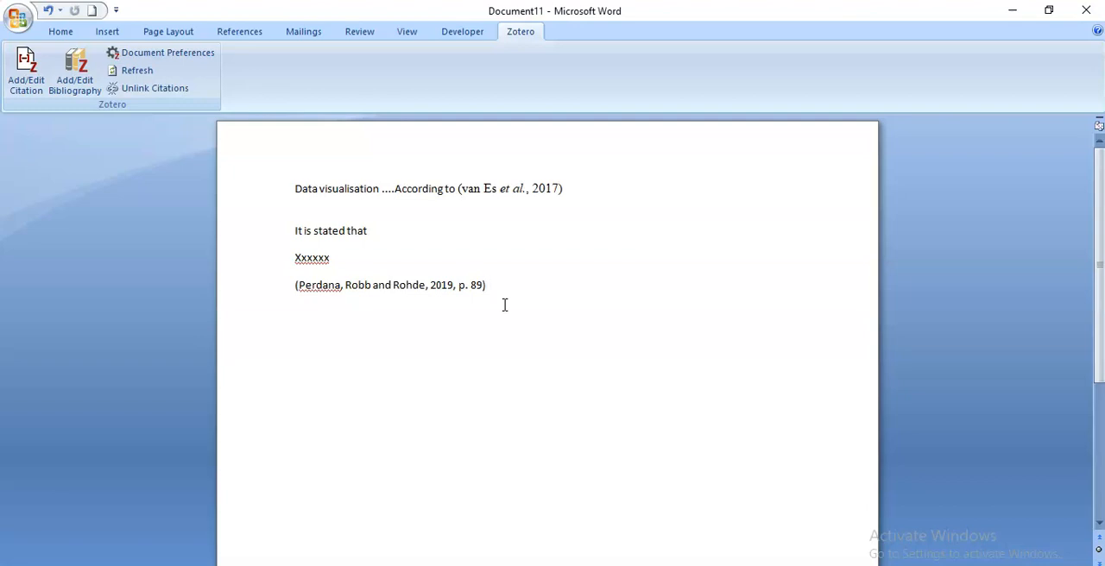
pyautogui.click(487, 284)
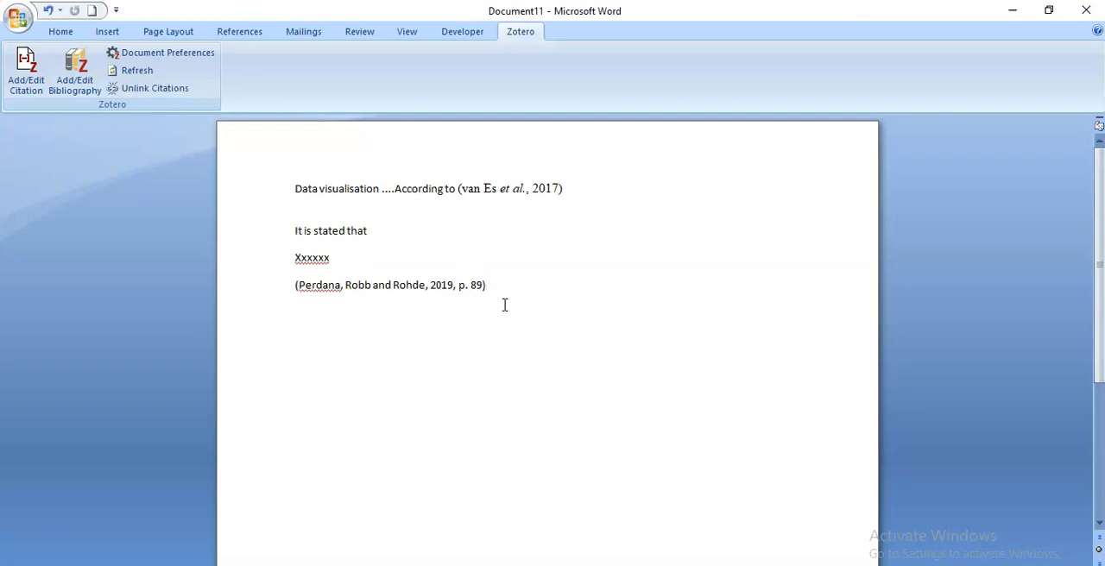
pyautogui.click(486, 285)
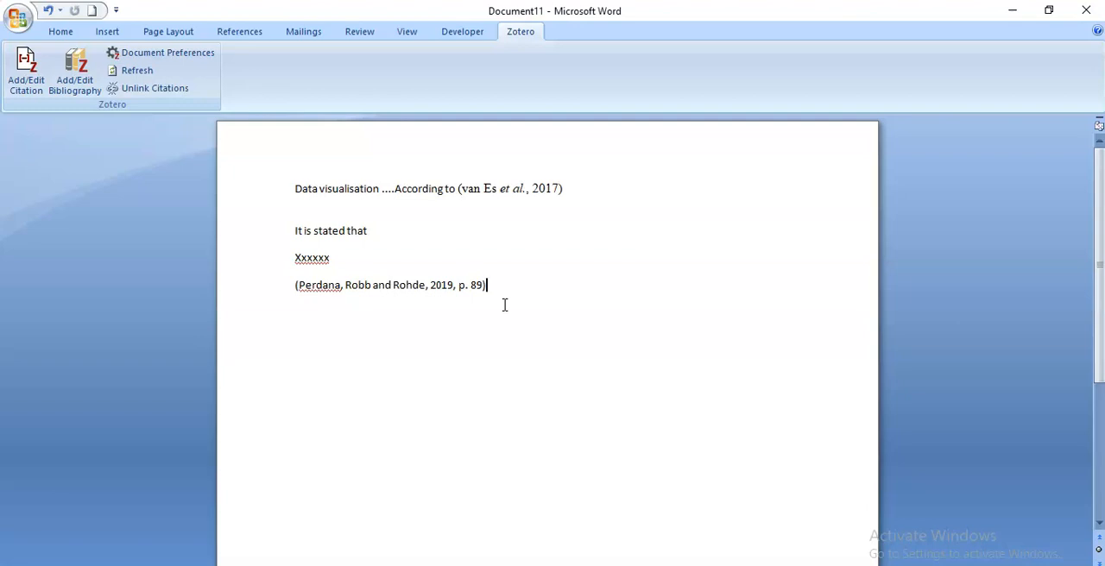
pyautogui.moveTo(93, 546)
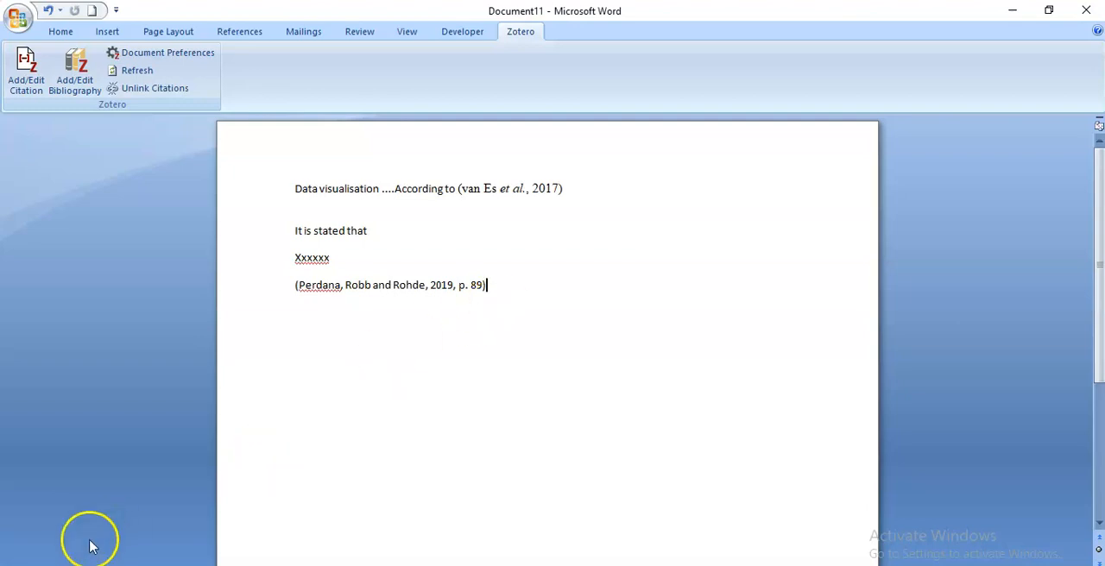